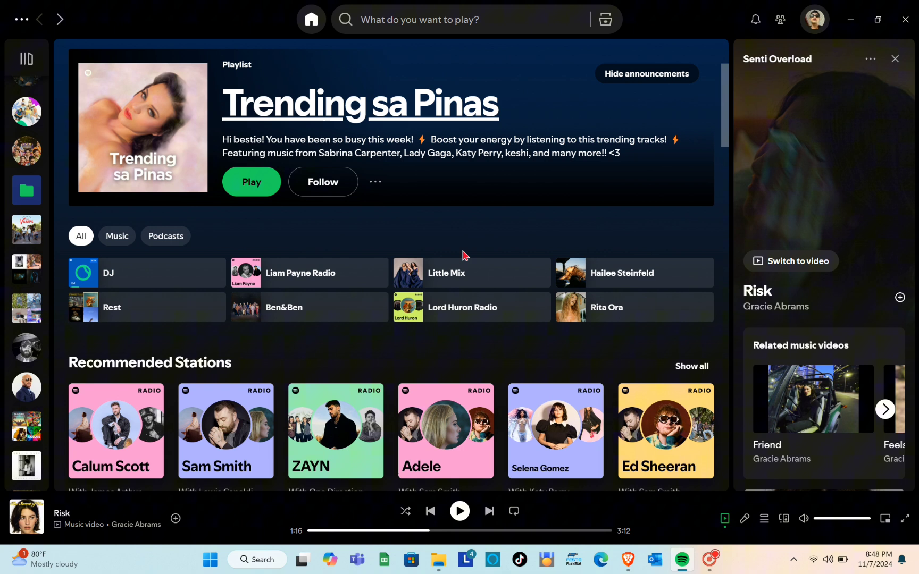
{"action": "mouse_move", "coordinate": [748, 80]}
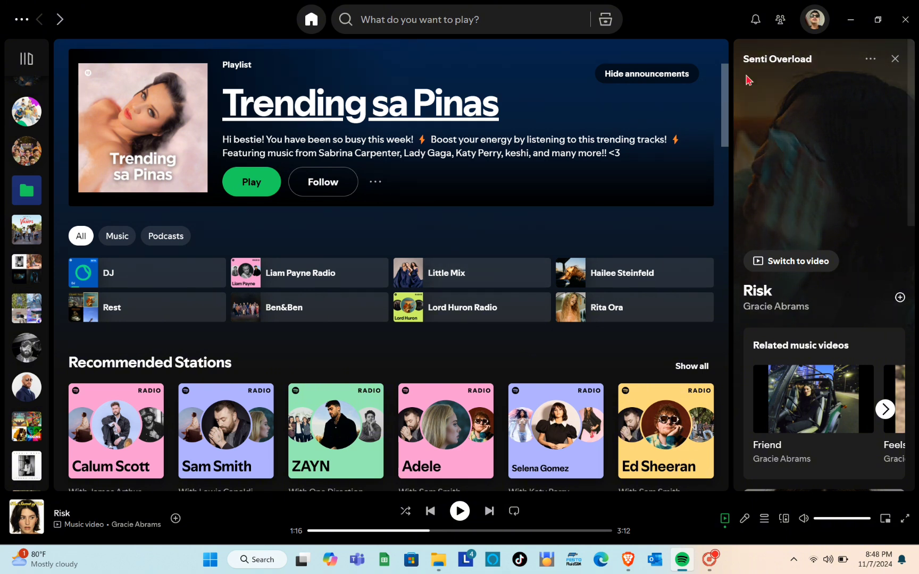
{"action": "mouse_move", "coordinate": [813, 19]}
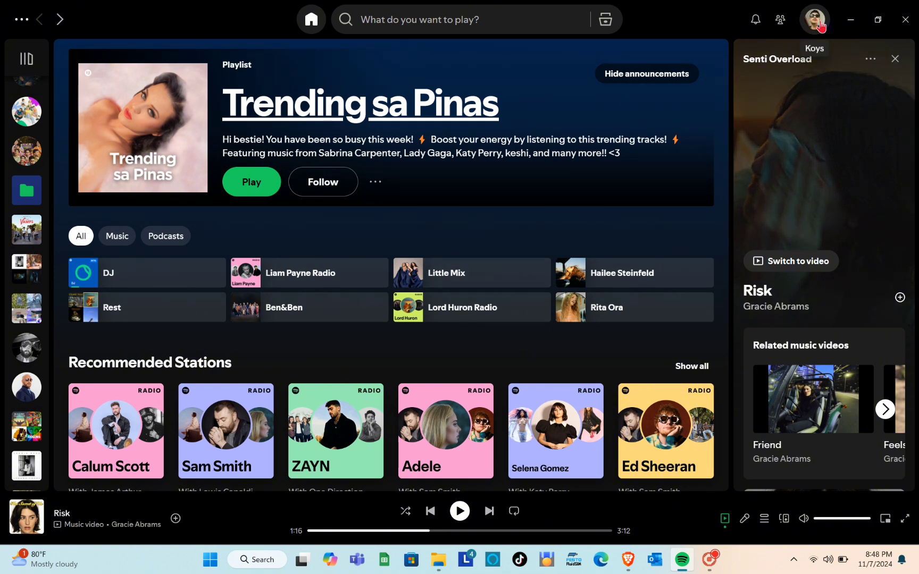
{"action": "mouse_move", "coordinate": [814, 19]}
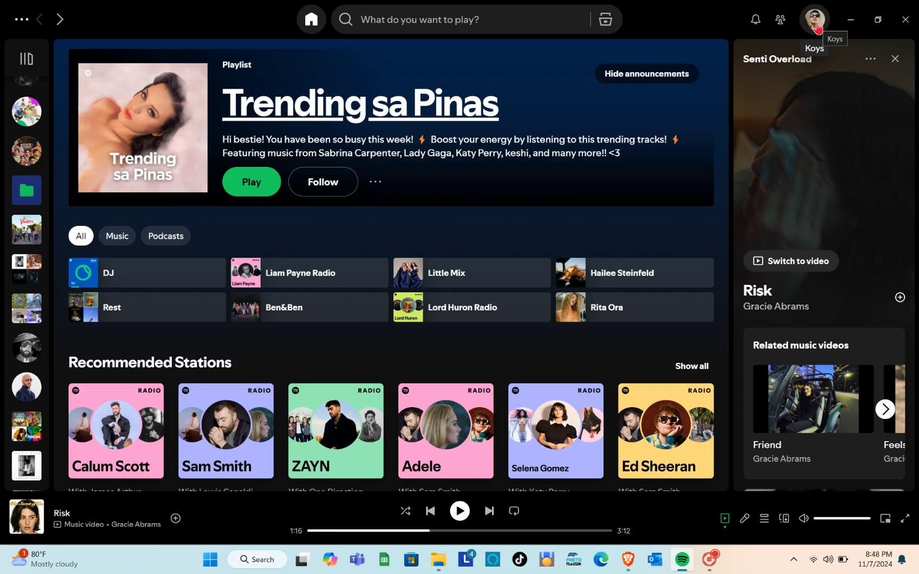
Open the account menu from the profile picture on the home page.
{"action": "left_click", "coordinate": [814, 19]}
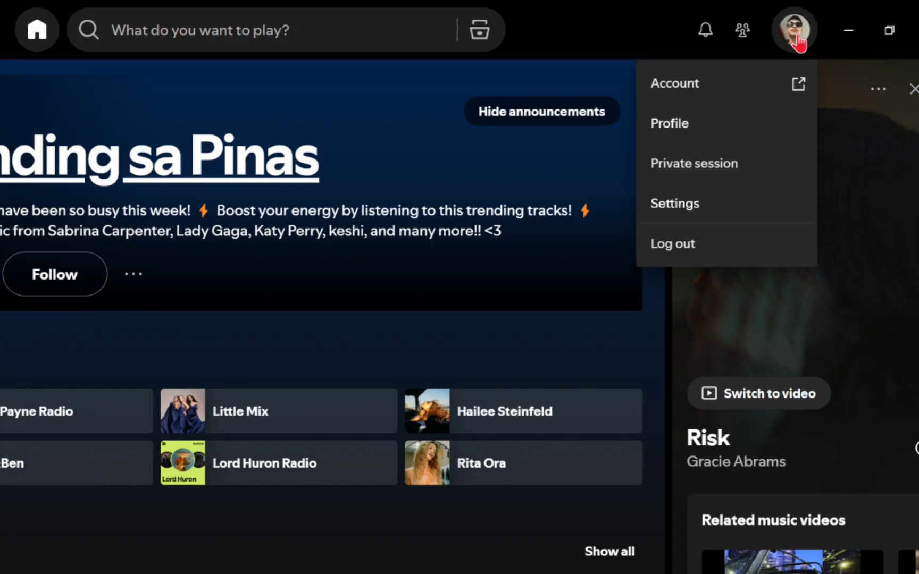
Open Settings and check Show Local Files is on under Your Library.
{"action": "left_click", "coordinate": [675, 204]}
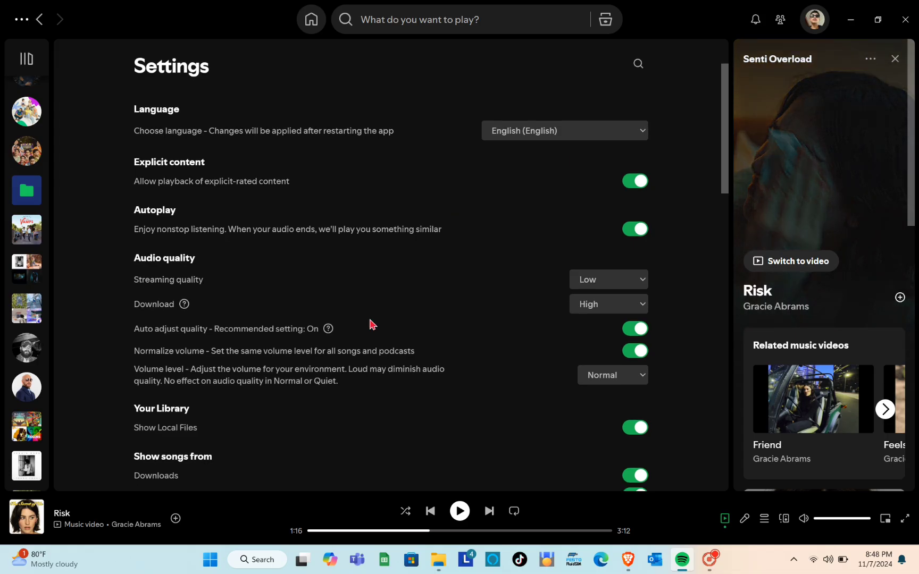
{"action": "scroll", "scroll_direction": "down", "scroll_amount": 3}
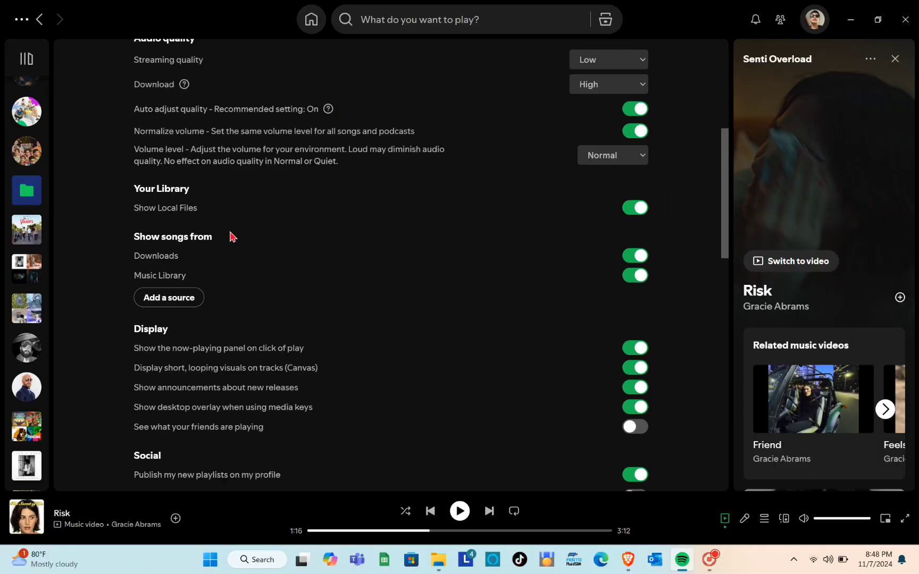
{"action": "mouse_move", "coordinate": [162, 250]}
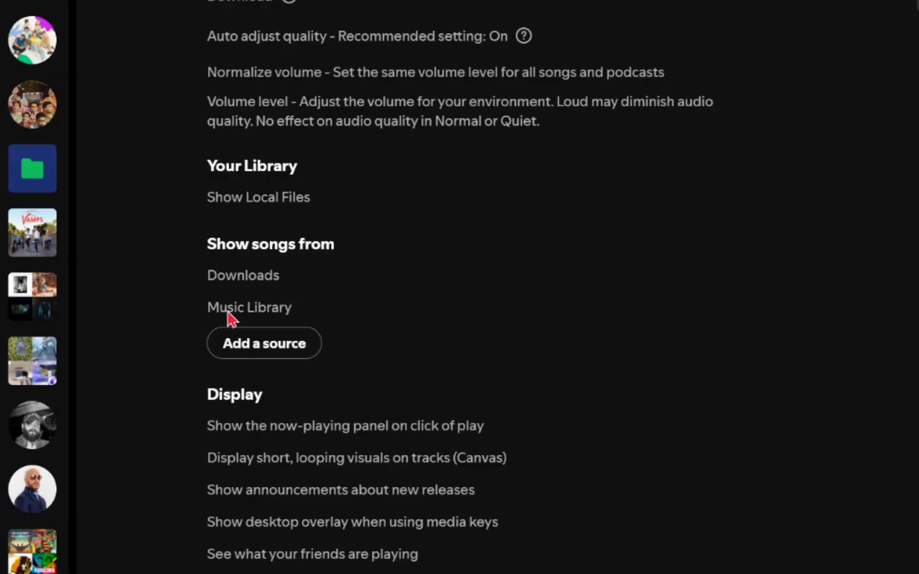
{"action": "mouse_move", "coordinate": [293, 337]}
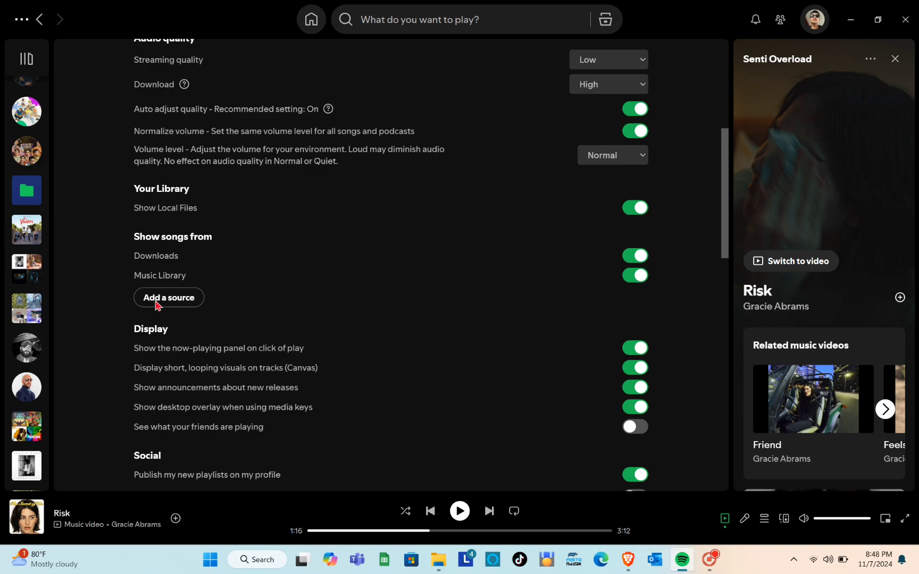
{"action": "left_click", "coordinate": [168, 297]}
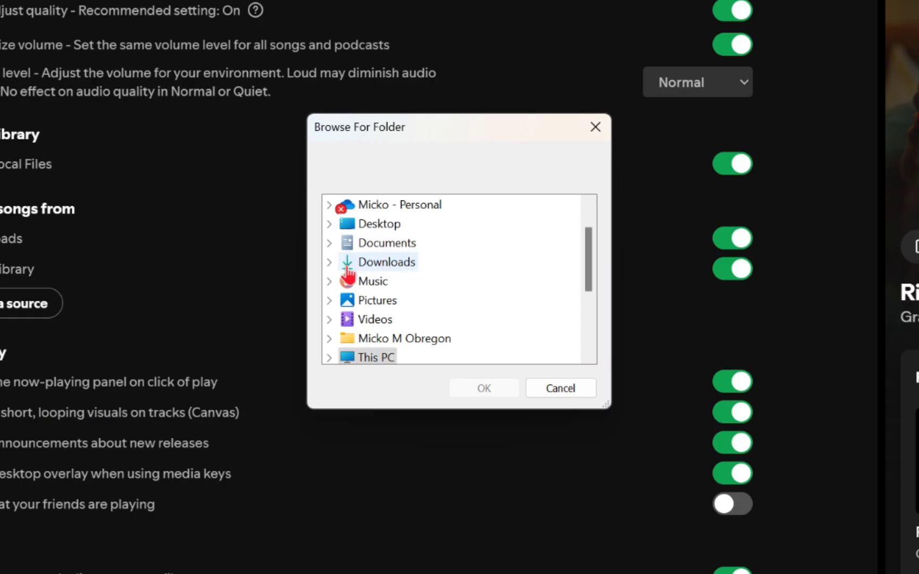
{"action": "left_click", "coordinate": [376, 280]}
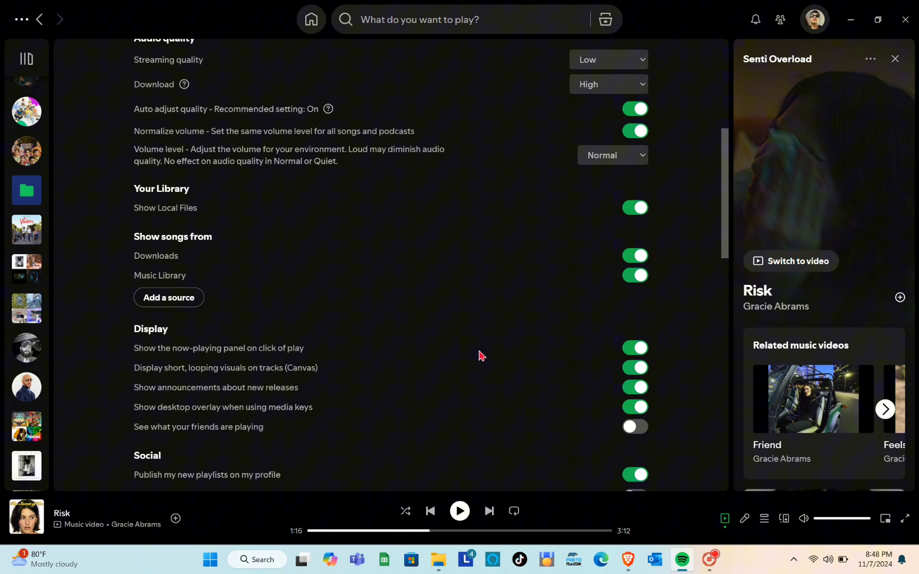
{"action": "mouse_move", "coordinate": [153, 267]}
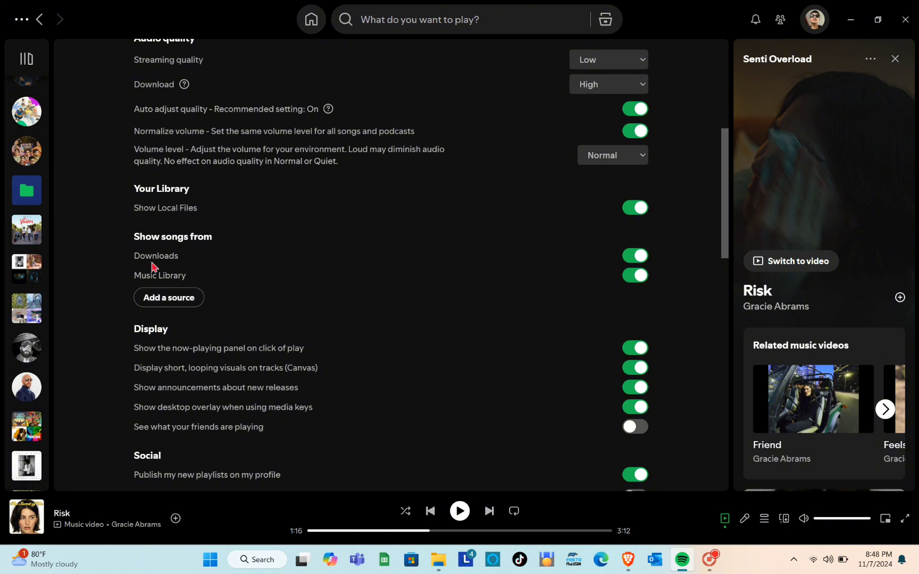
{"action": "mouse_move", "coordinate": [211, 339]}
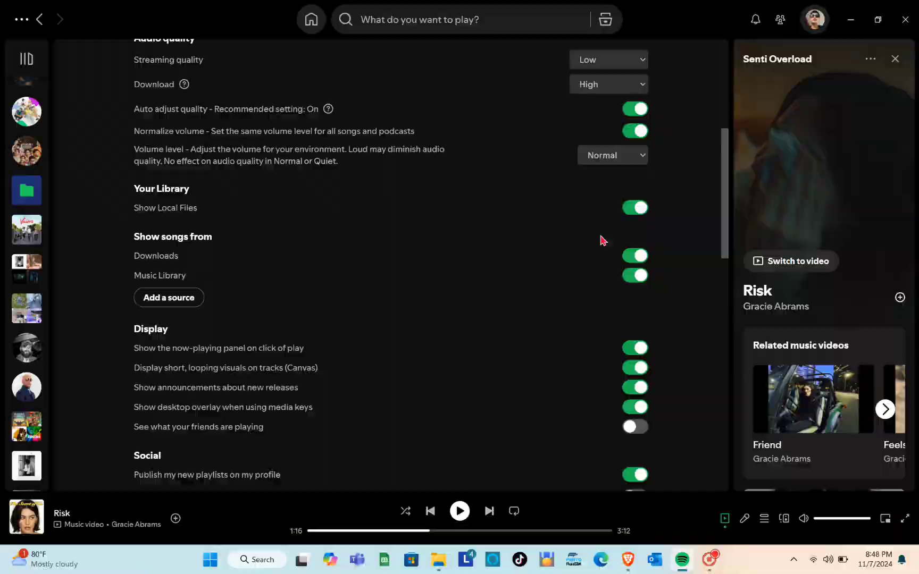
{"action": "left_click", "coordinate": [25, 58]}
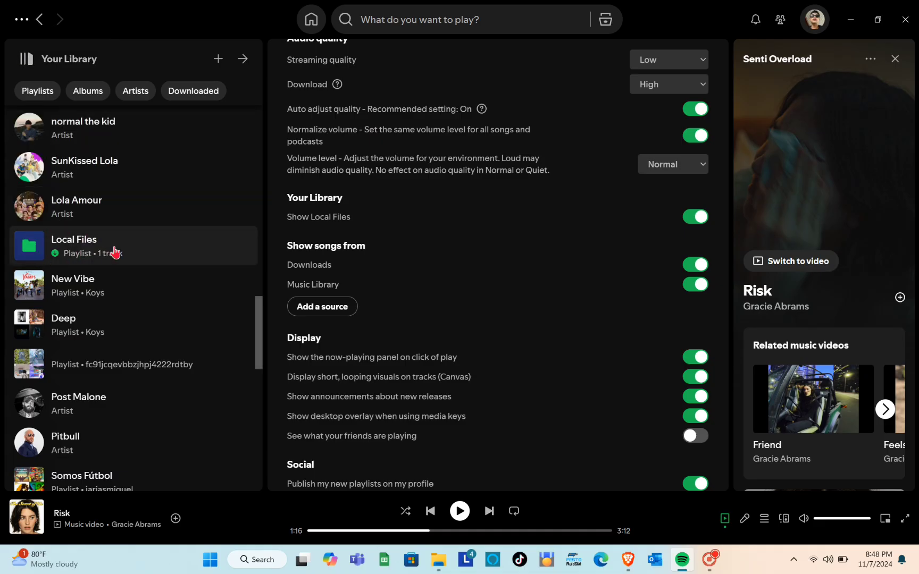
Open the Local Files playlist and the context menu for I Had a Feeling - TrackTribe.
{"action": "left_click", "coordinate": [73, 245]}
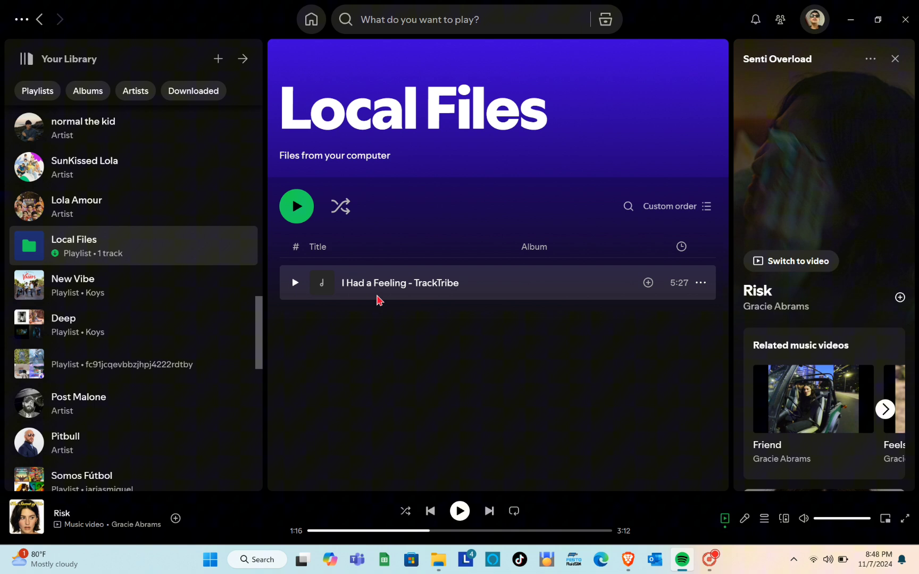
{"action": "mouse_move", "coordinate": [384, 303]}
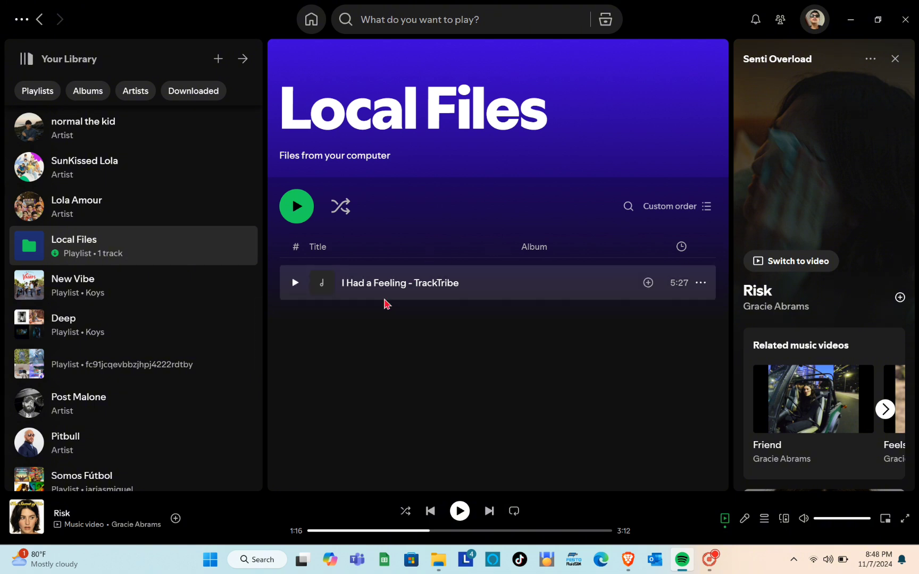
{"action": "mouse_move", "coordinate": [353, 293]}
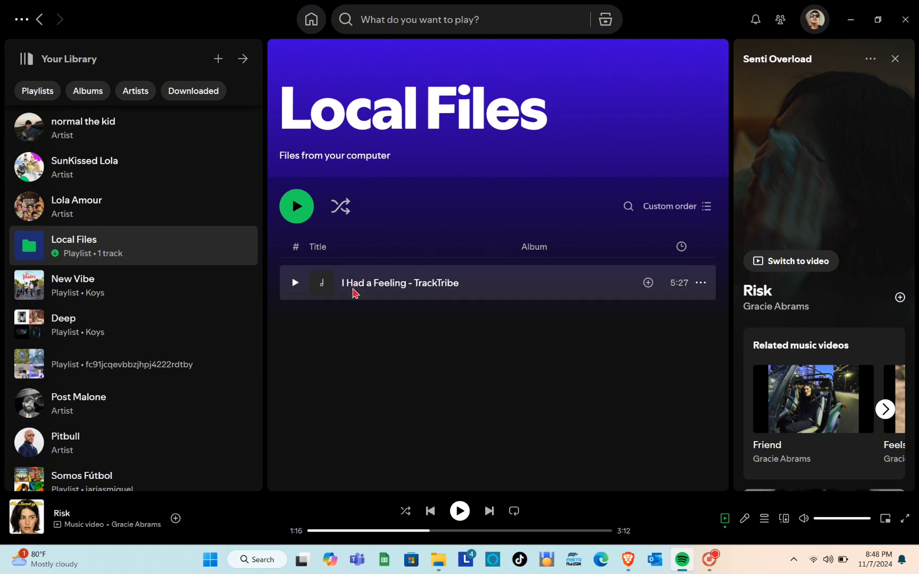
{"action": "left_click", "coordinate": [701, 283]}
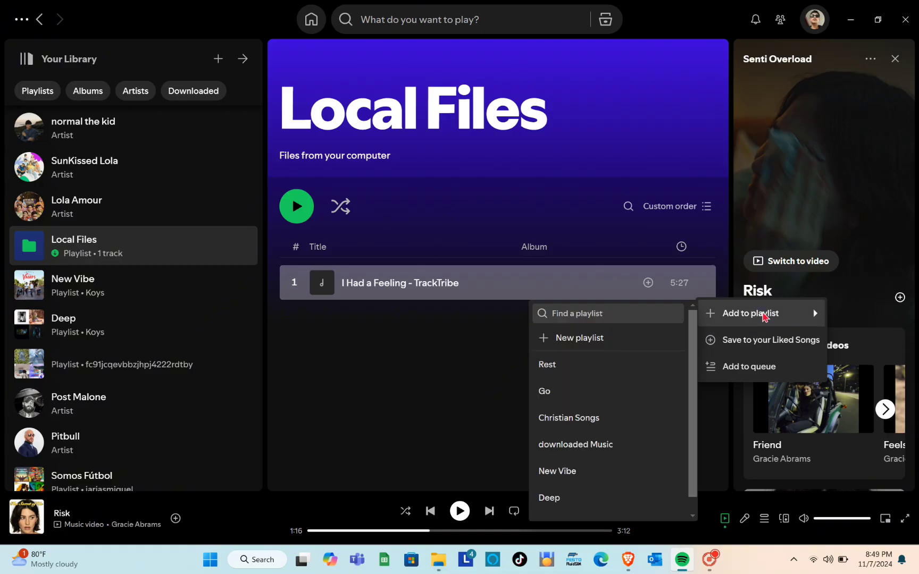
{"action": "mouse_move", "coordinate": [650, 317]}
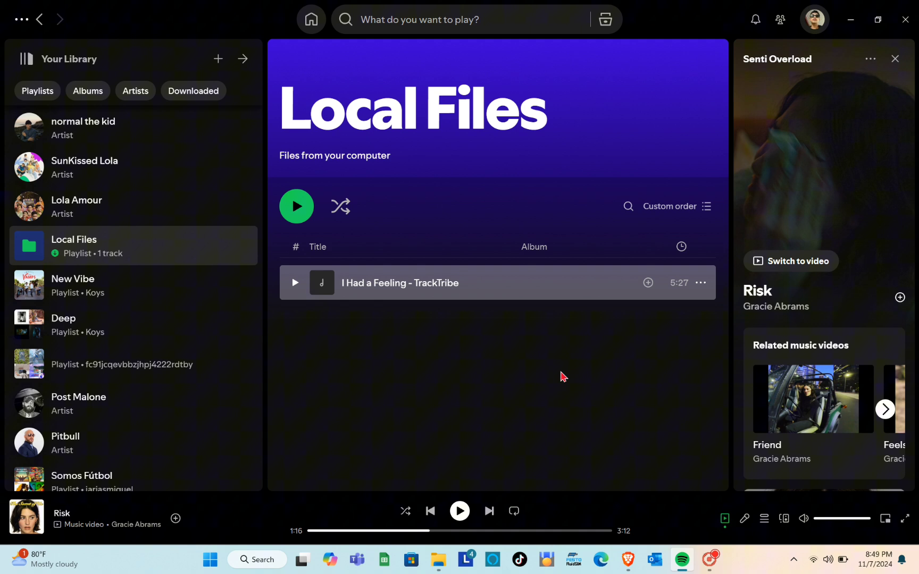
Add I Had a Feeling - TrackTribe to the Rest playlist via Add to playlist.
{"action": "left_click", "coordinate": [648, 282]}
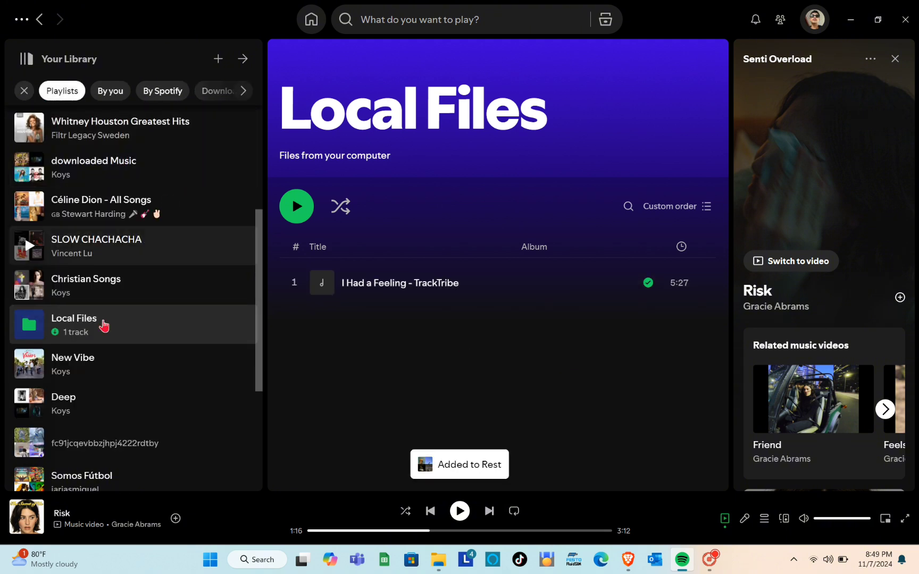
{"action": "scroll", "scroll_direction": "down", "scroll_amount": 3}
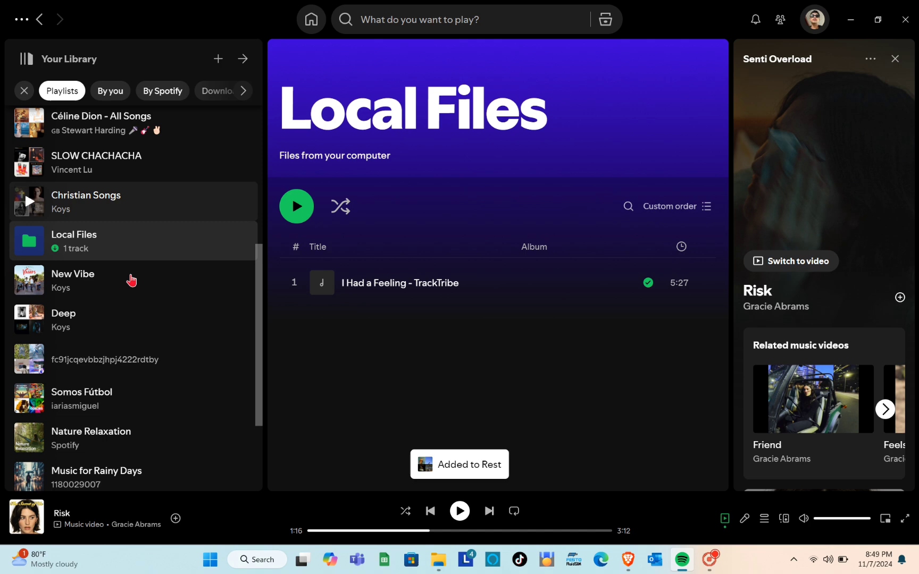